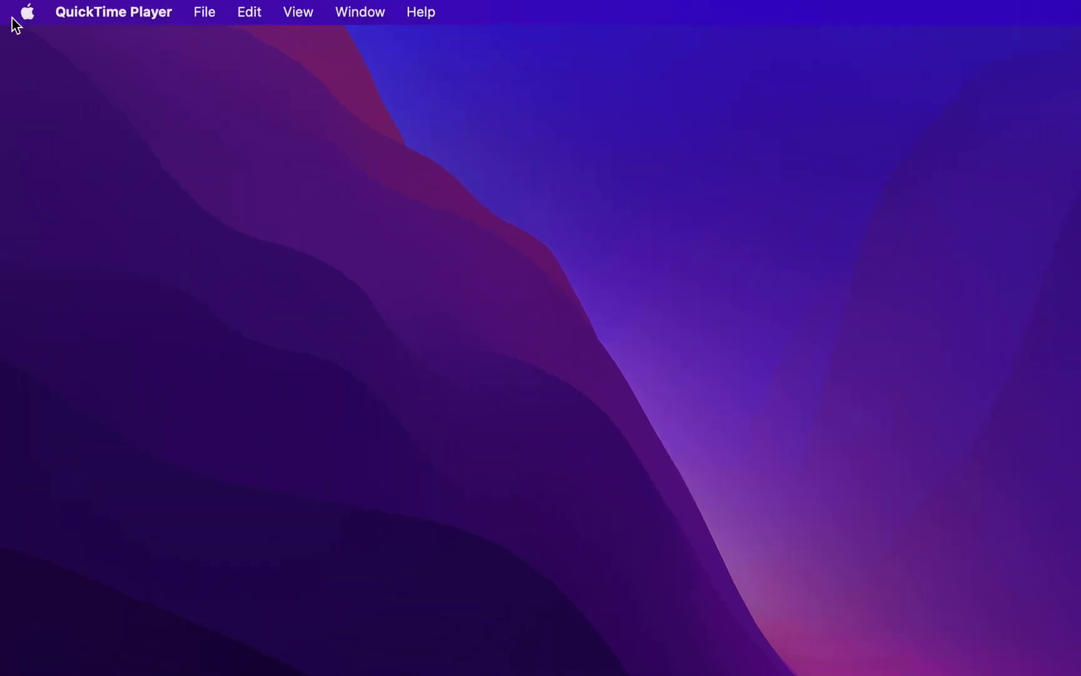
# Launch System Preferences from the Apple menu
pyautogui.click(28, 12)
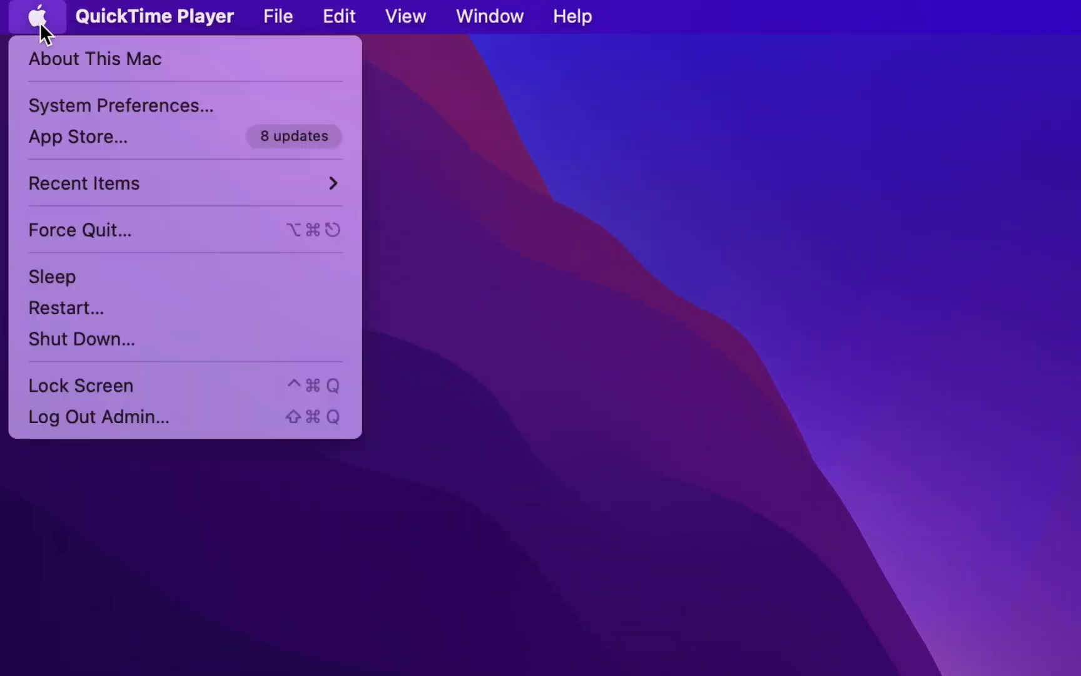
pyautogui.moveTo(83, 105)
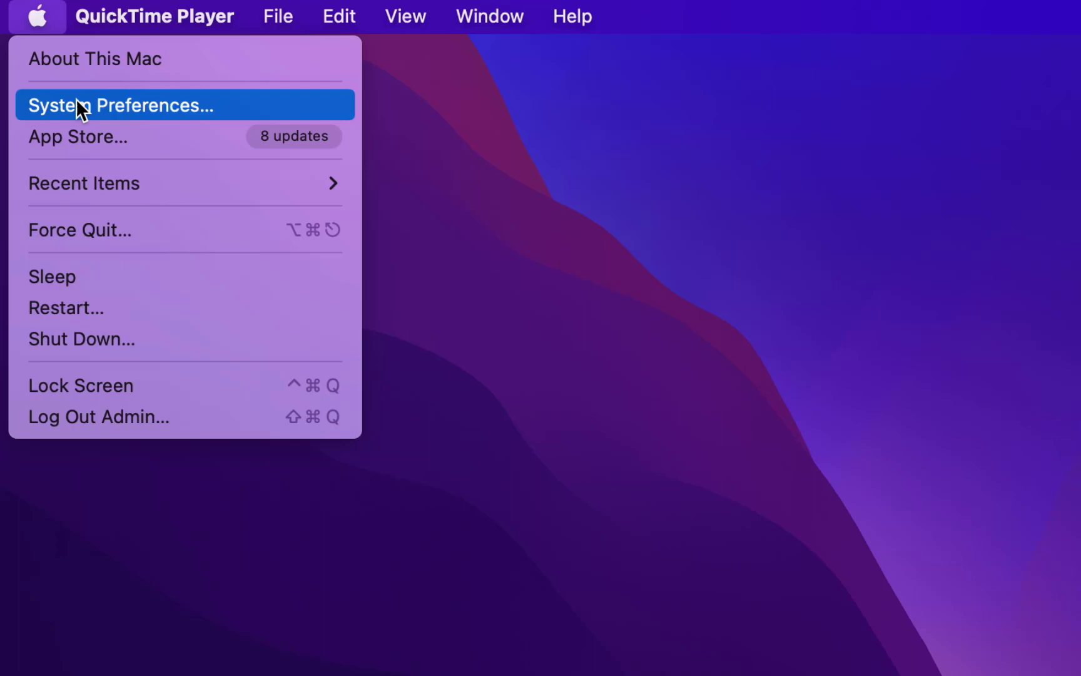
pyautogui.click(122, 105)
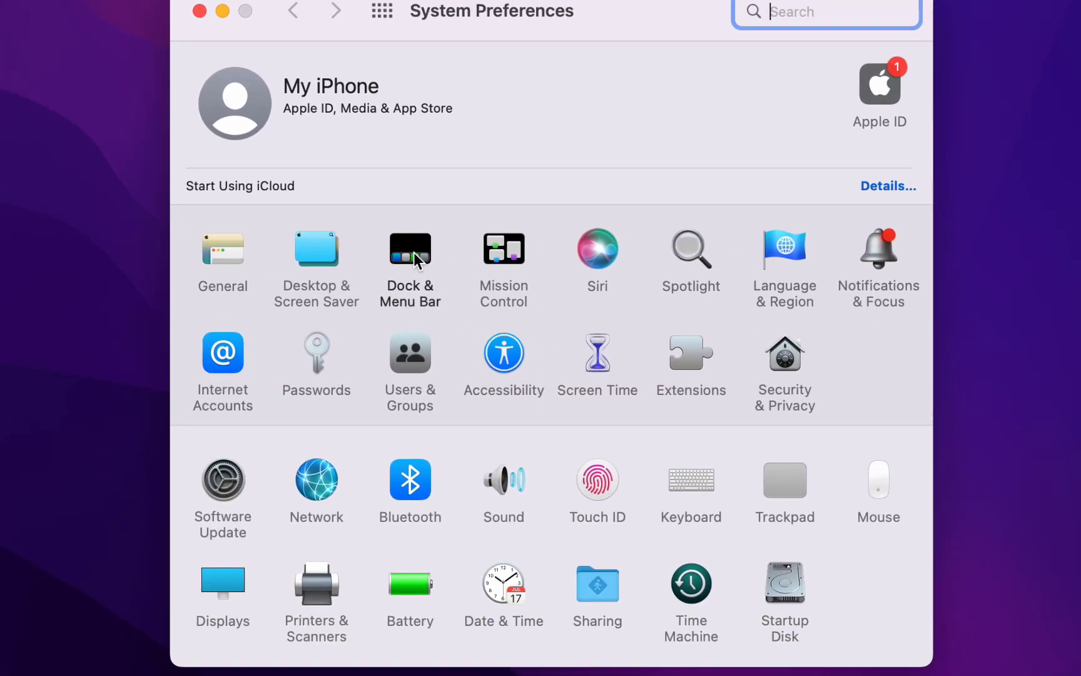
# In Dock & Menu Bar, enable Show in Menu Bar for Wi-Fi and for Bluetooth
pyautogui.click(409, 251)
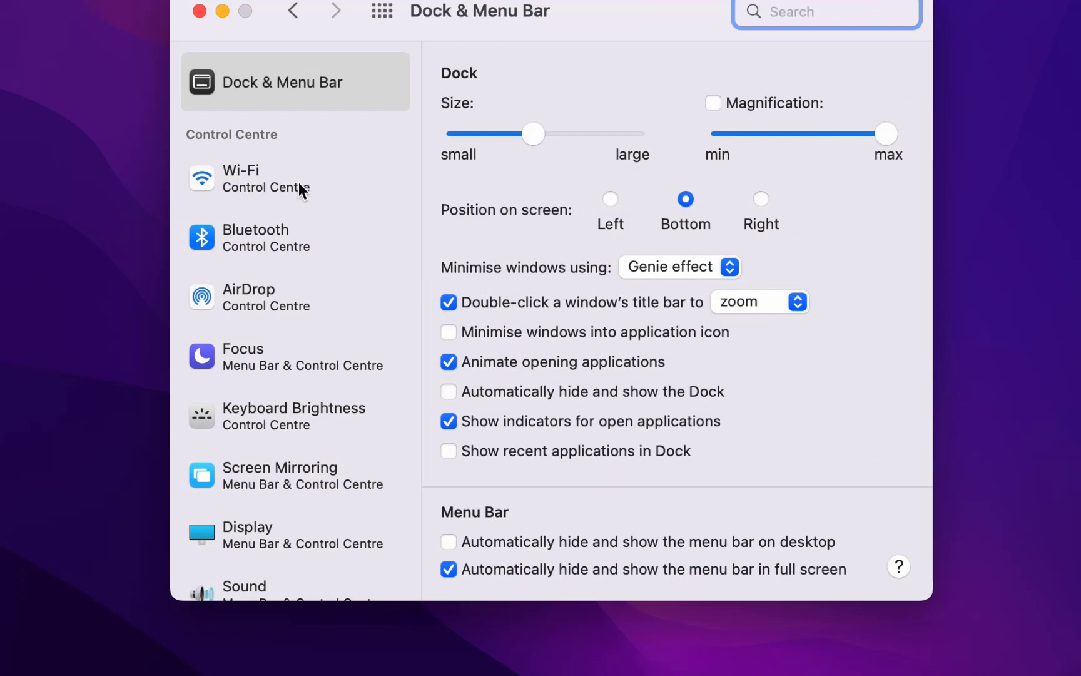
pyautogui.click(261, 178)
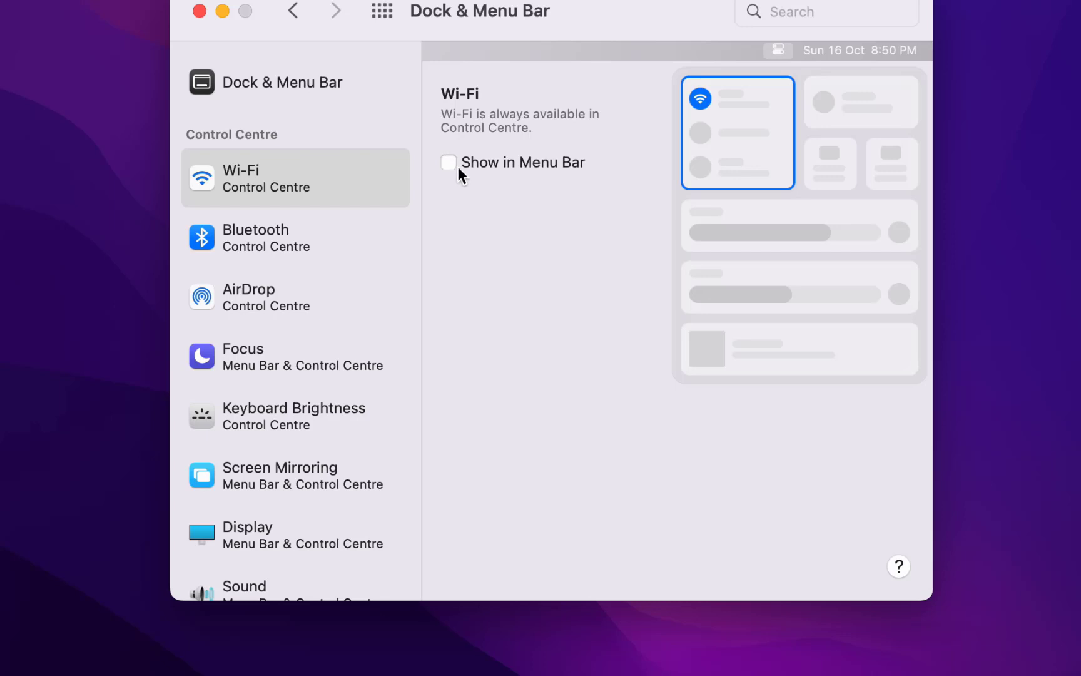
pyautogui.click(448, 161)
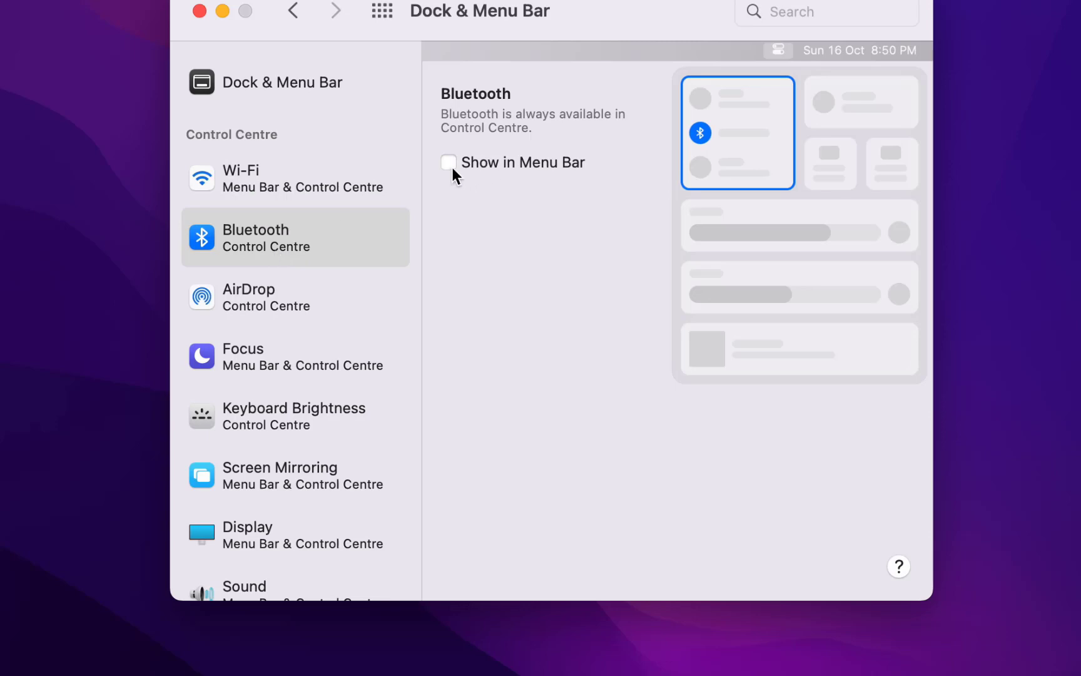
pyautogui.click(449, 162)
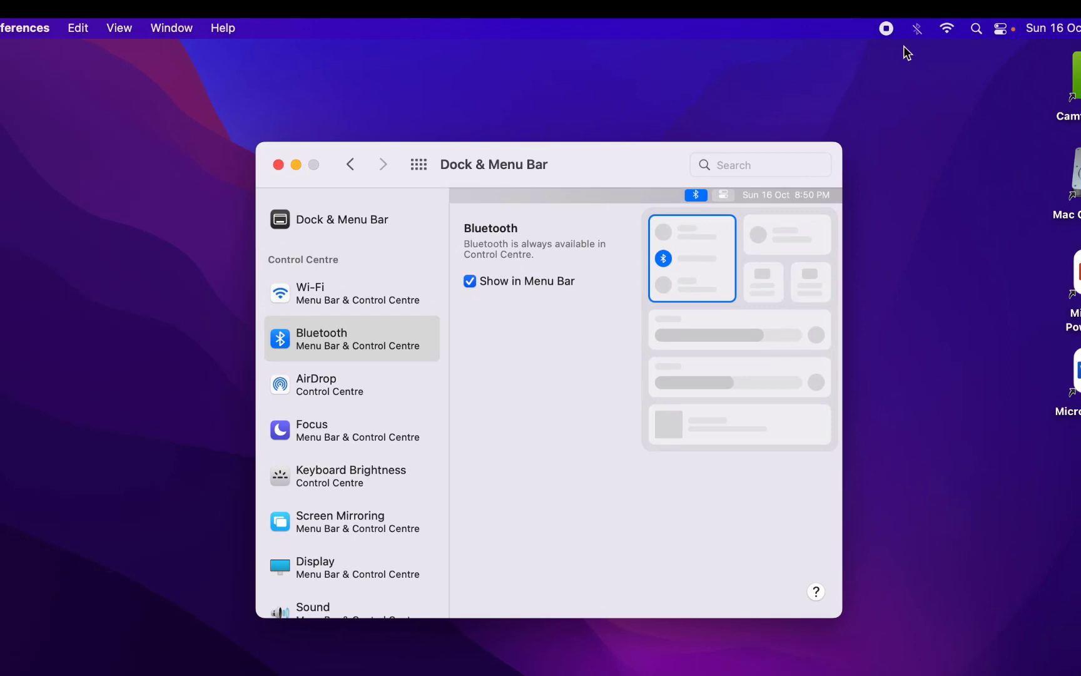
# For Battery, enable Show in Menu Bar and Show Percentage (73%)
pyautogui.scroll(-3)
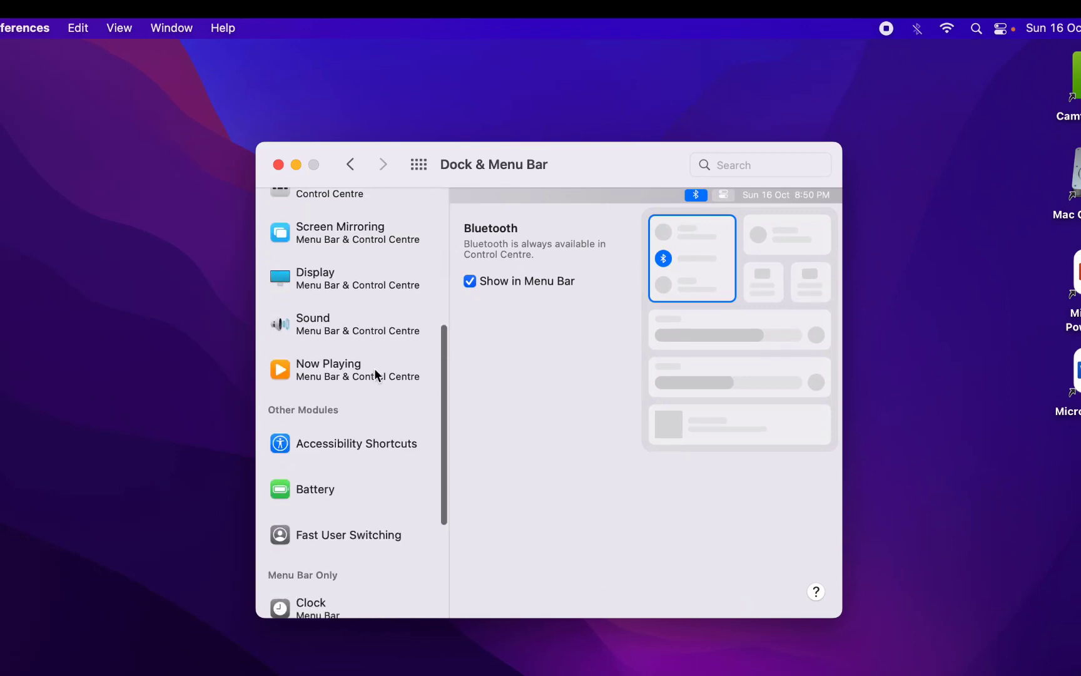
pyautogui.scroll(-3)
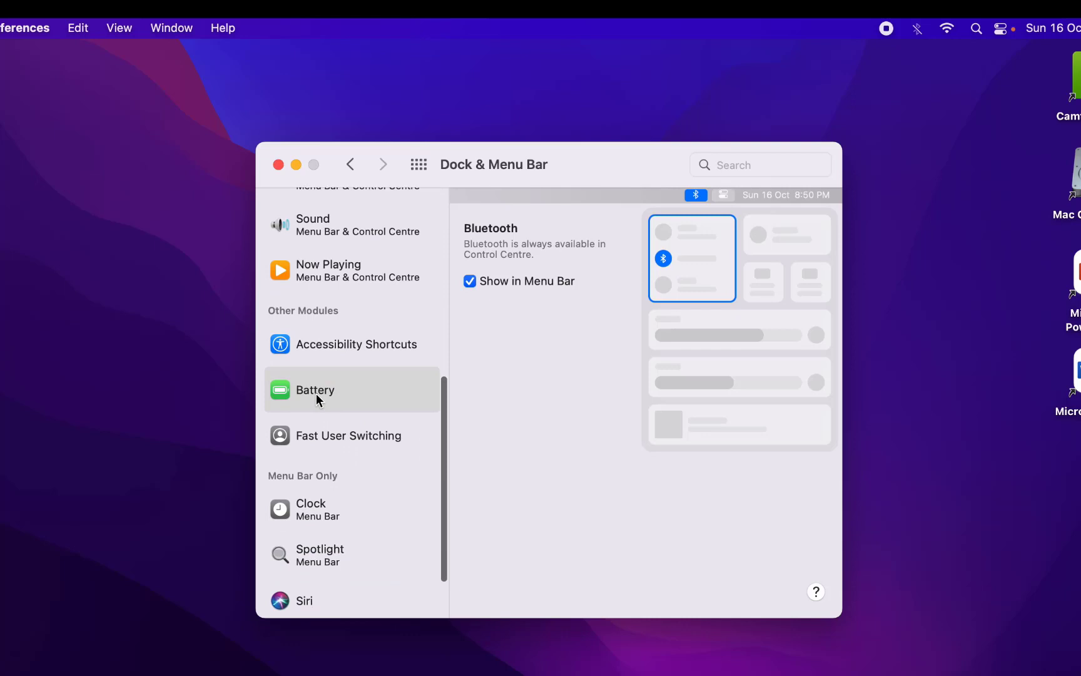
pyautogui.click(315, 390)
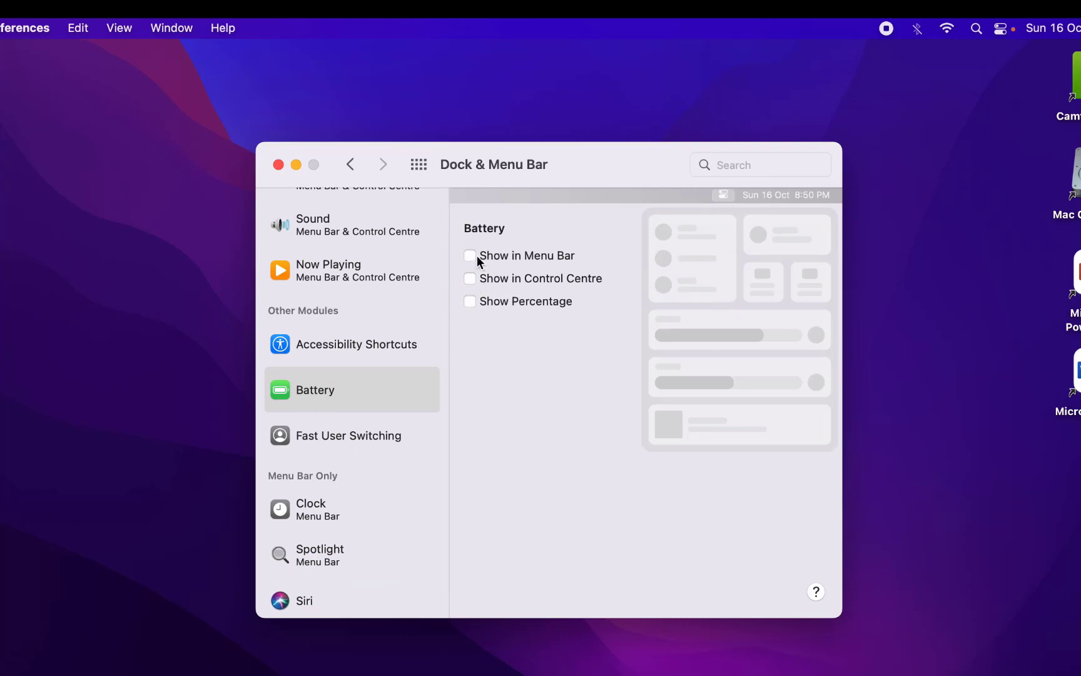
pyautogui.click(469, 255)
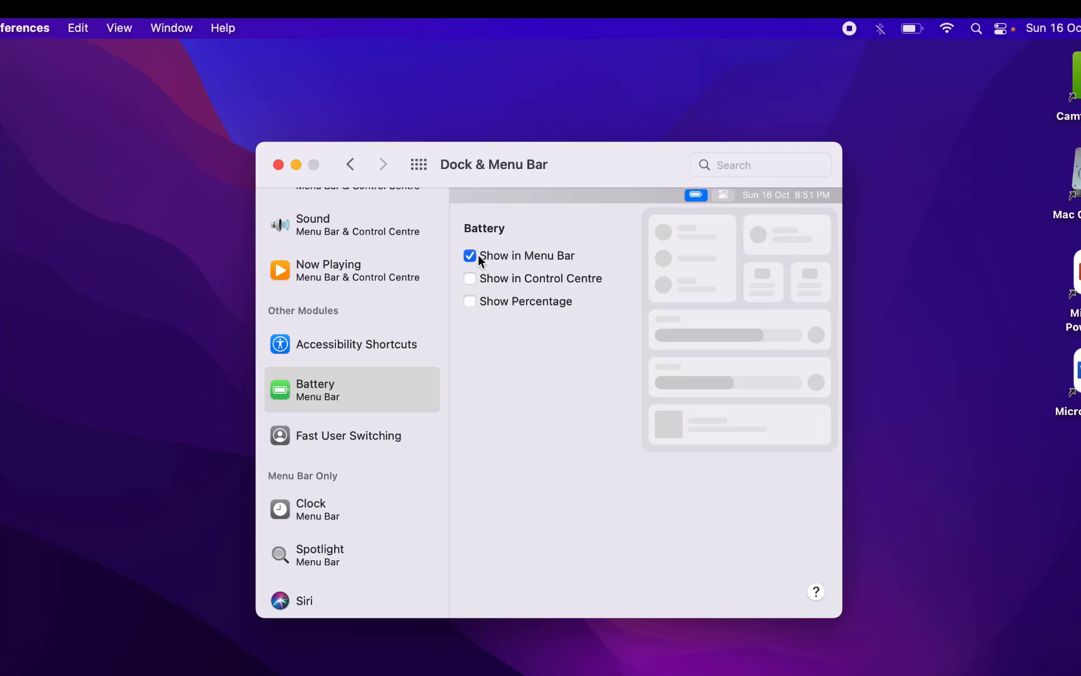
pyautogui.moveTo(475, 309)
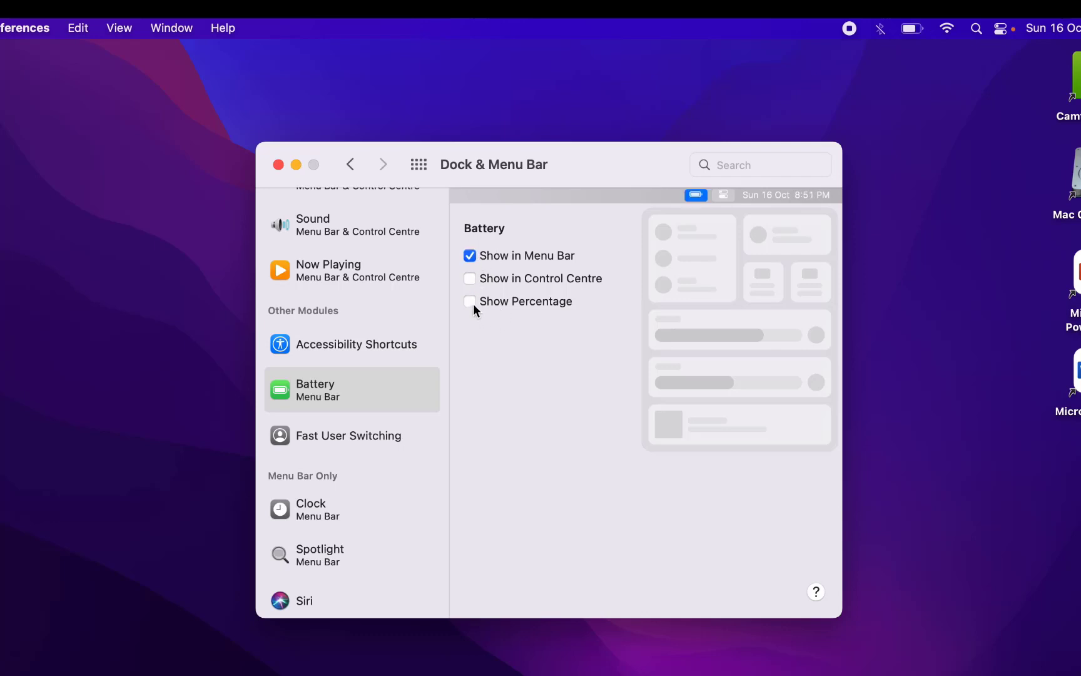
pyautogui.click(469, 301)
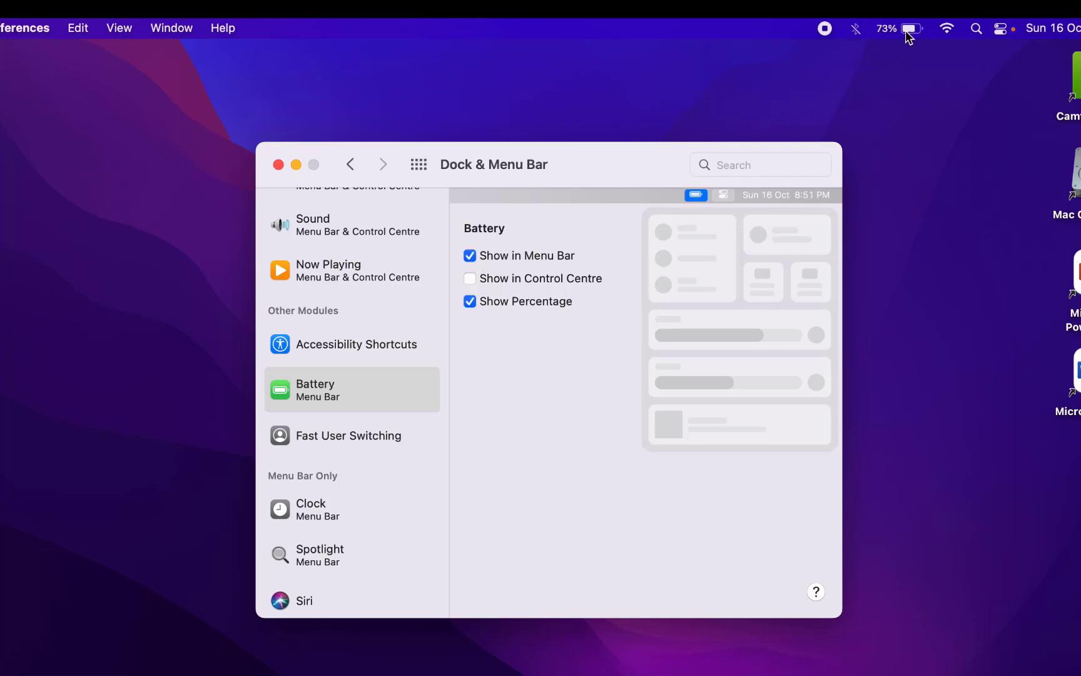
pyautogui.moveTo(297, 164)
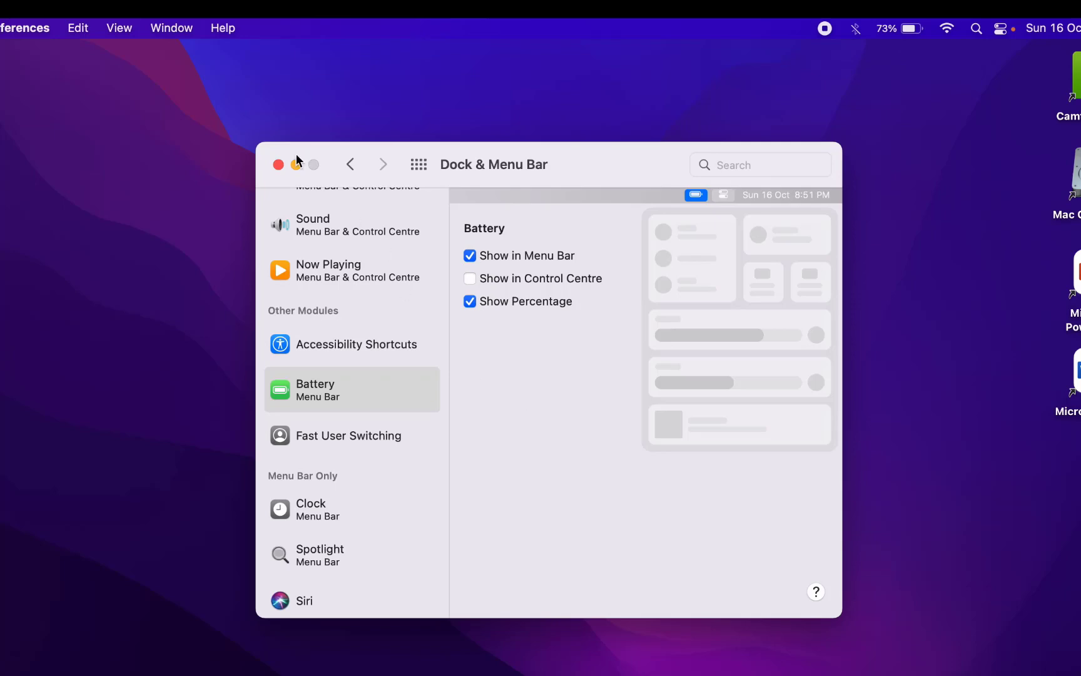
# Close System Preferences and reach the Bluetooth pane via a Spotlight search for 'bluetooth'
pyautogui.click(279, 164)
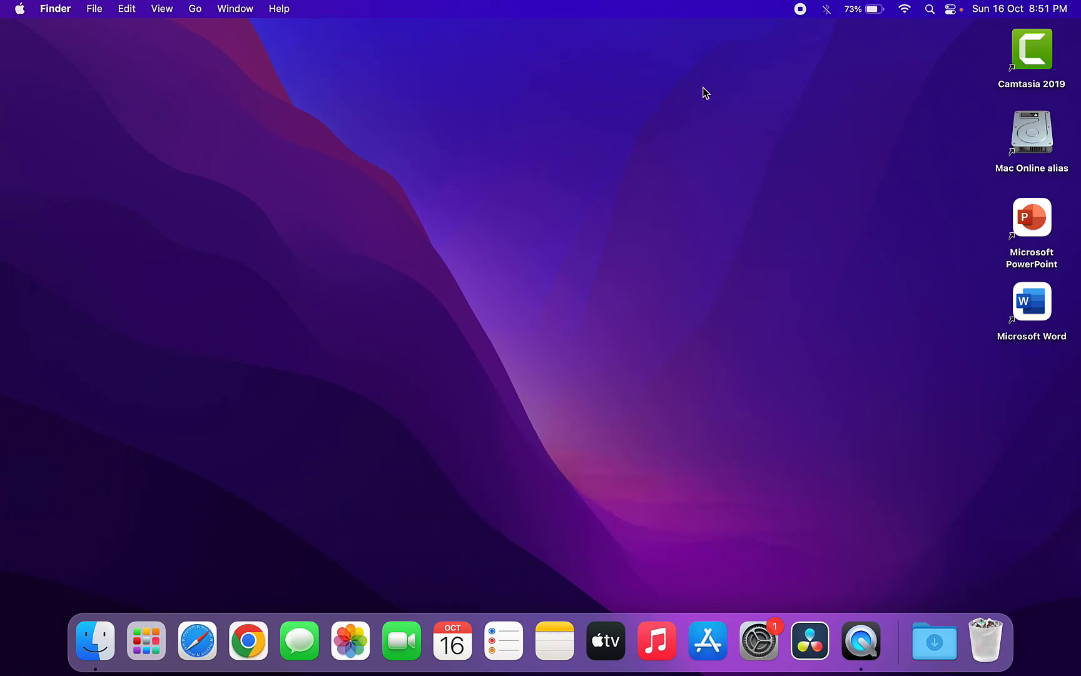
pyautogui.press('cmd+space')
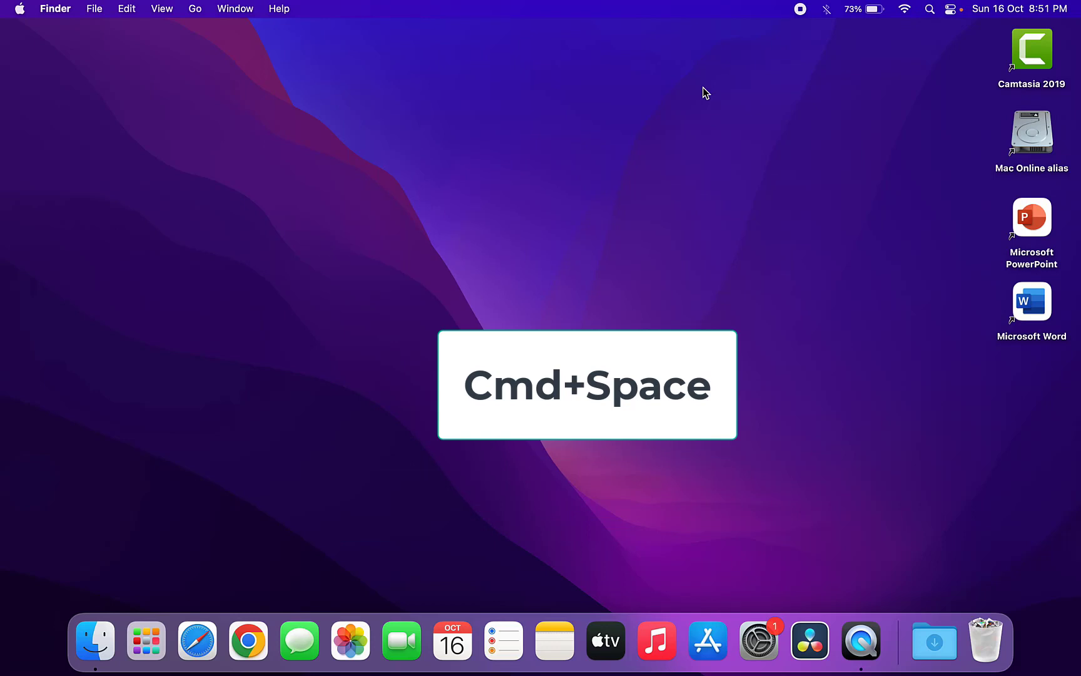
pyautogui.press('cmd+space')
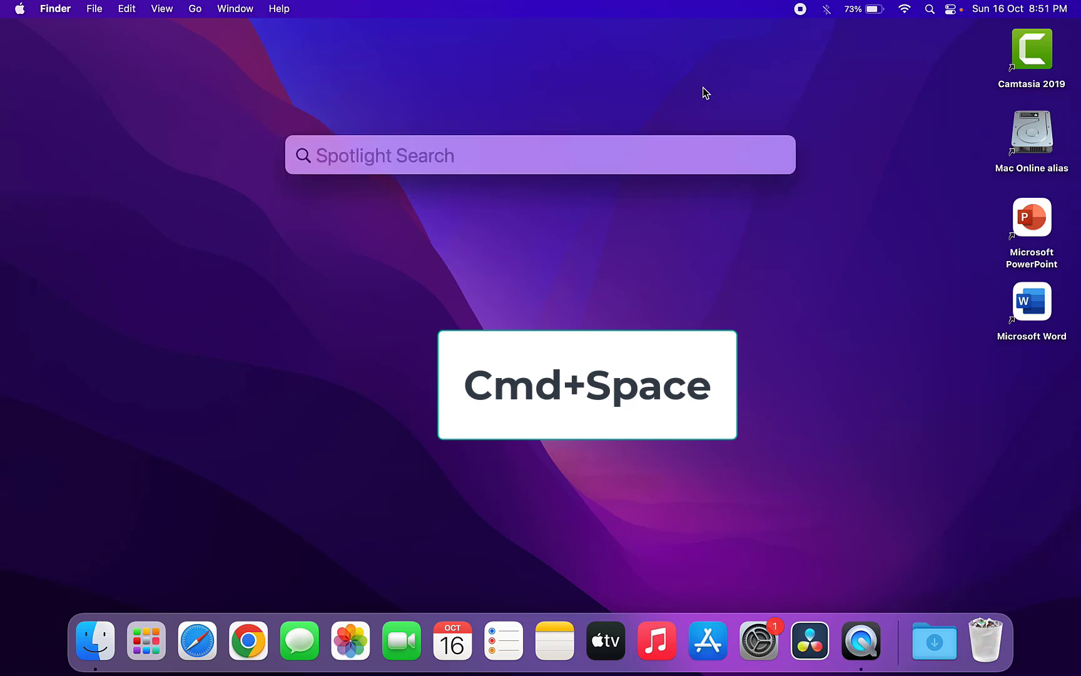
pyautogui.write('launchpad')
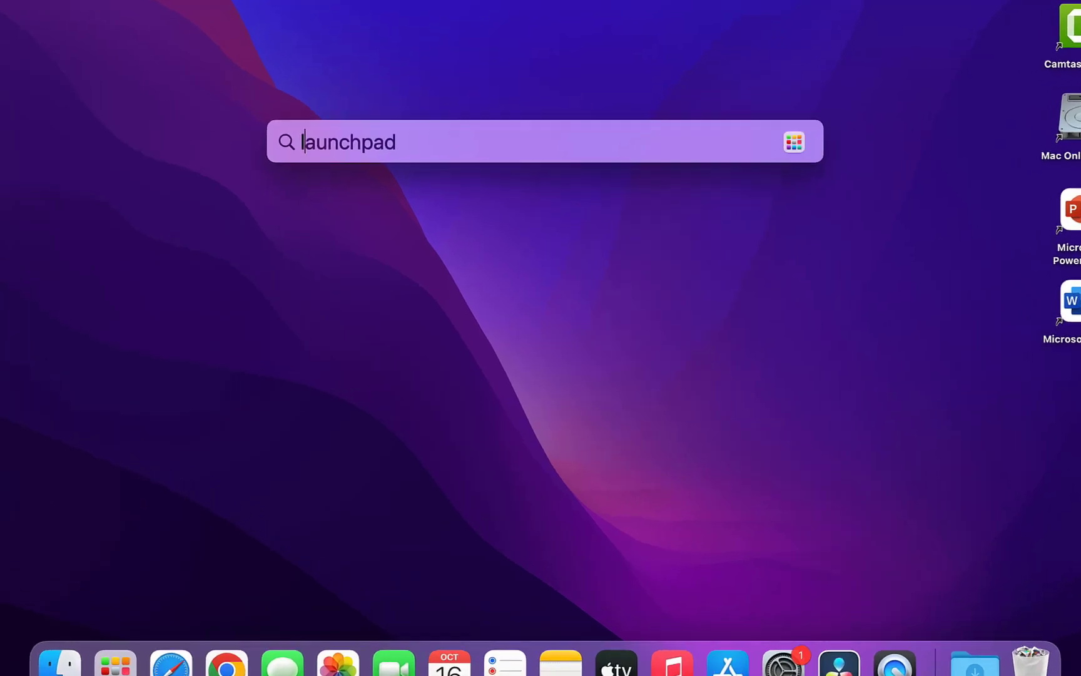
pyautogui.write('bluetooth')
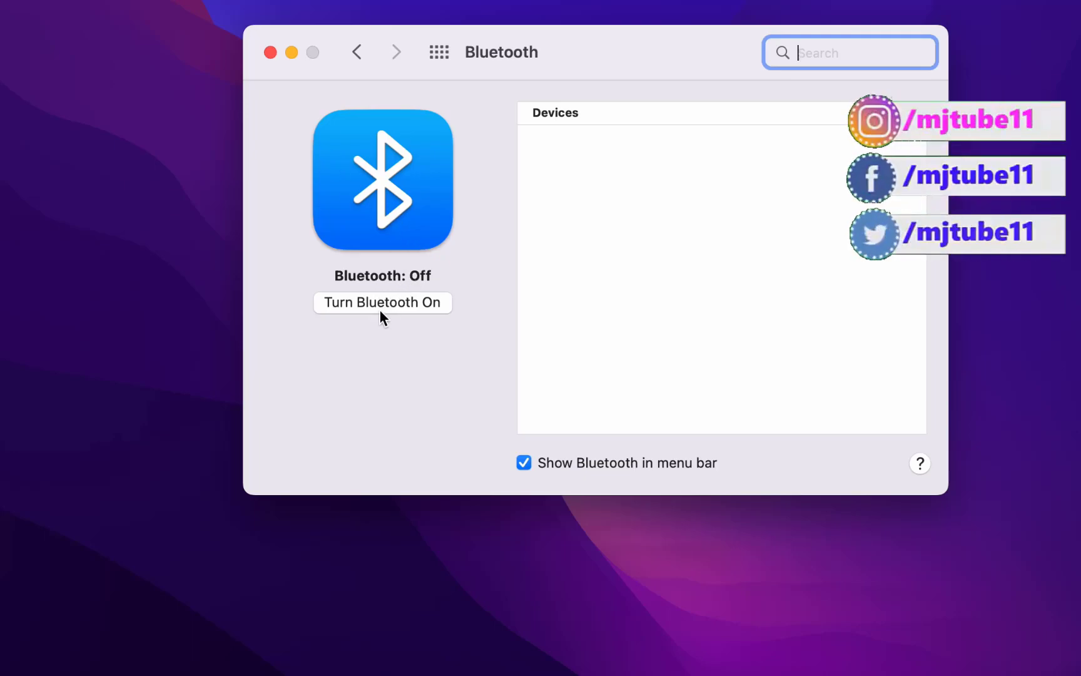
# Turn Bluetooth on and close the Bluetooth preferences window
pyautogui.click(382, 302)
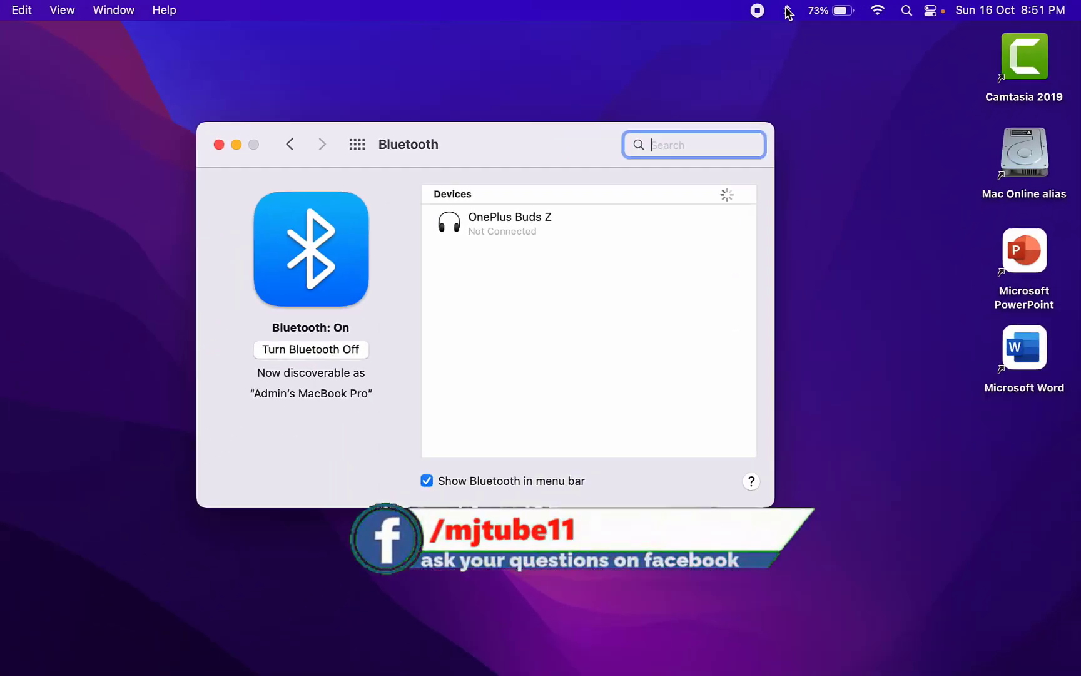
pyautogui.click(219, 144)
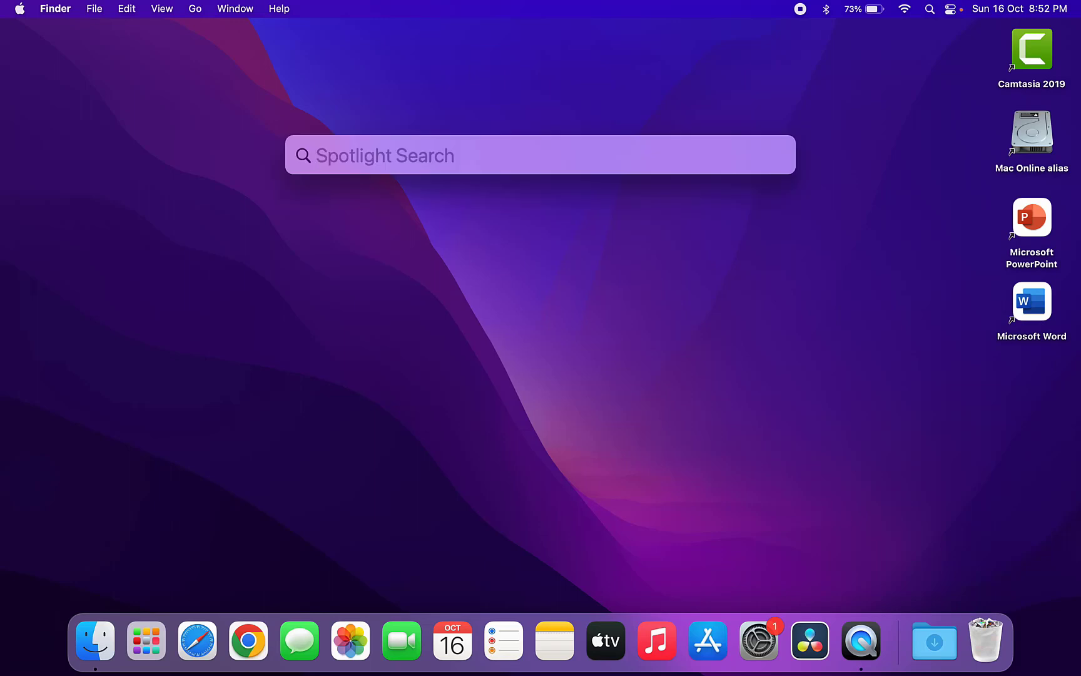
pyautogui.write('network')
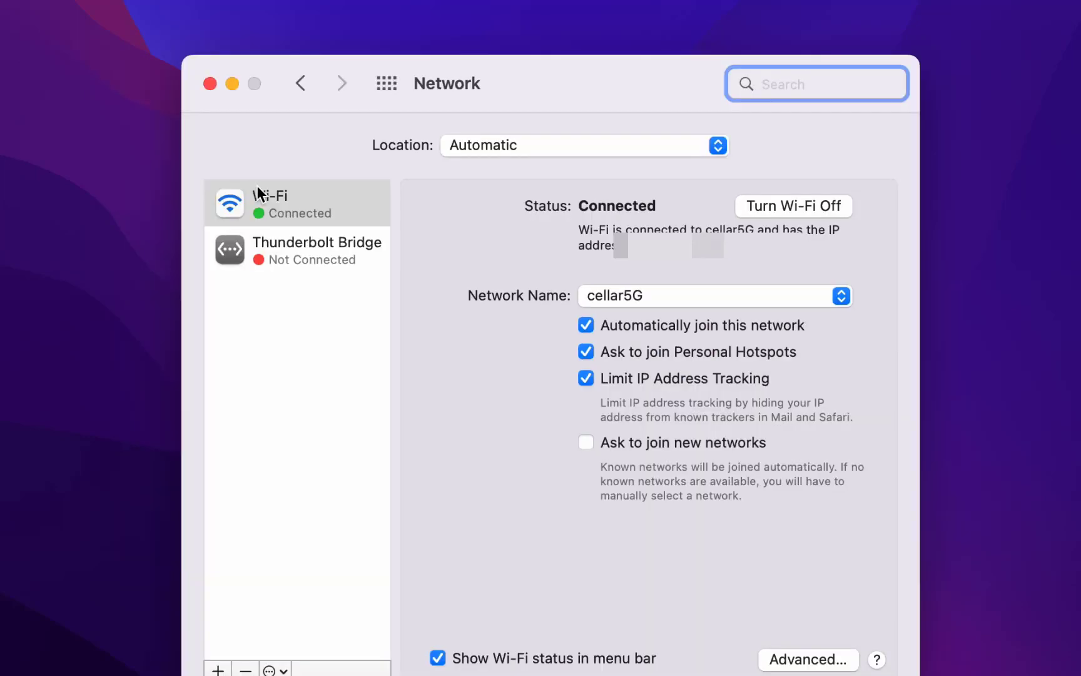
pyautogui.moveTo(616, 220)
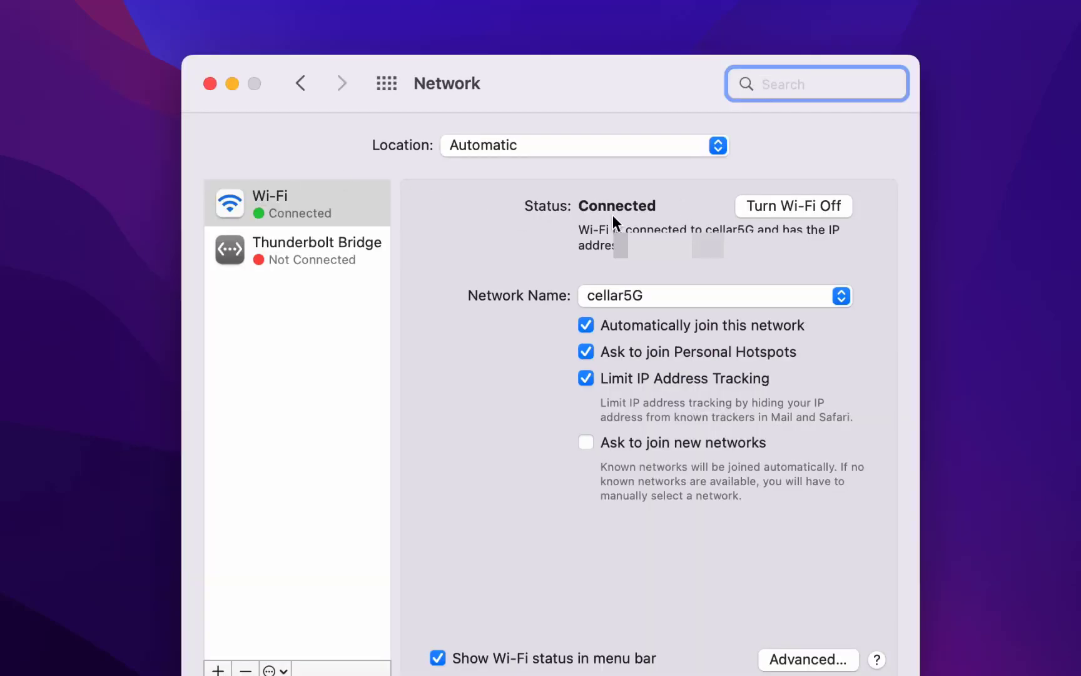
pyautogui.moveTo(679, 198)
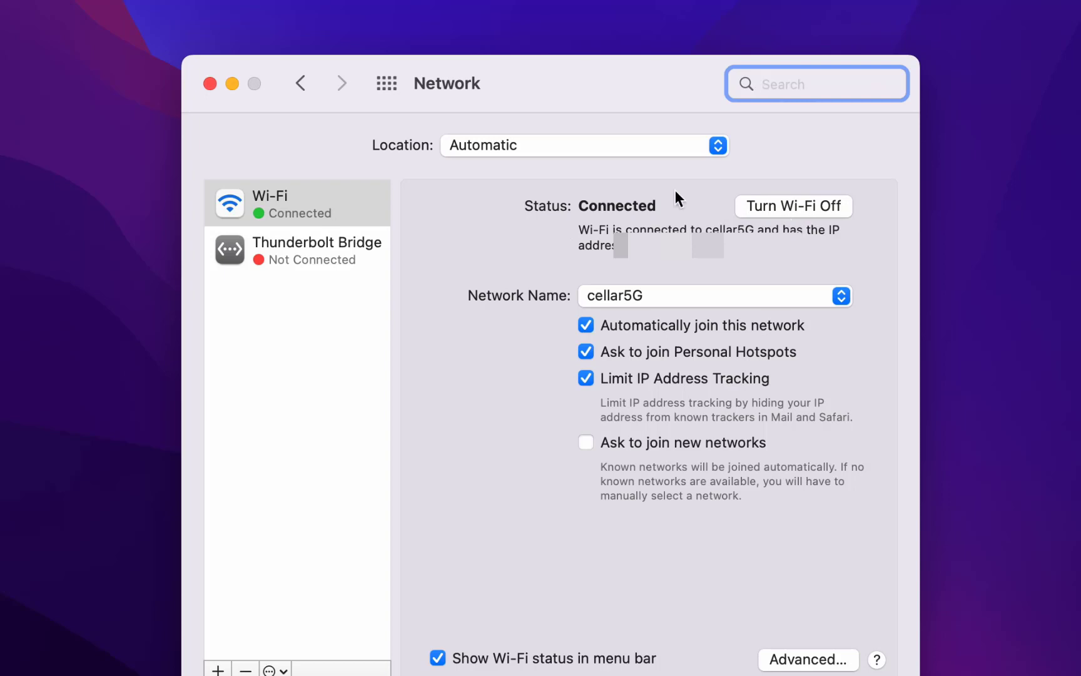
pyautogui.moveTo(798, 214)
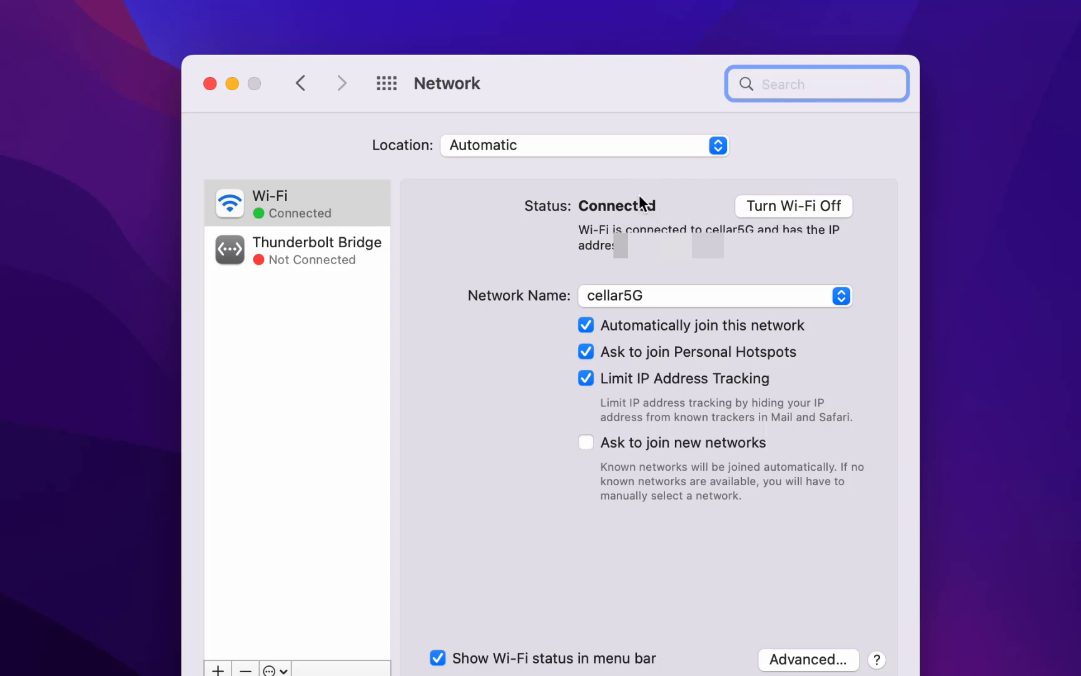
pyautogui.moveTo(765, 212)
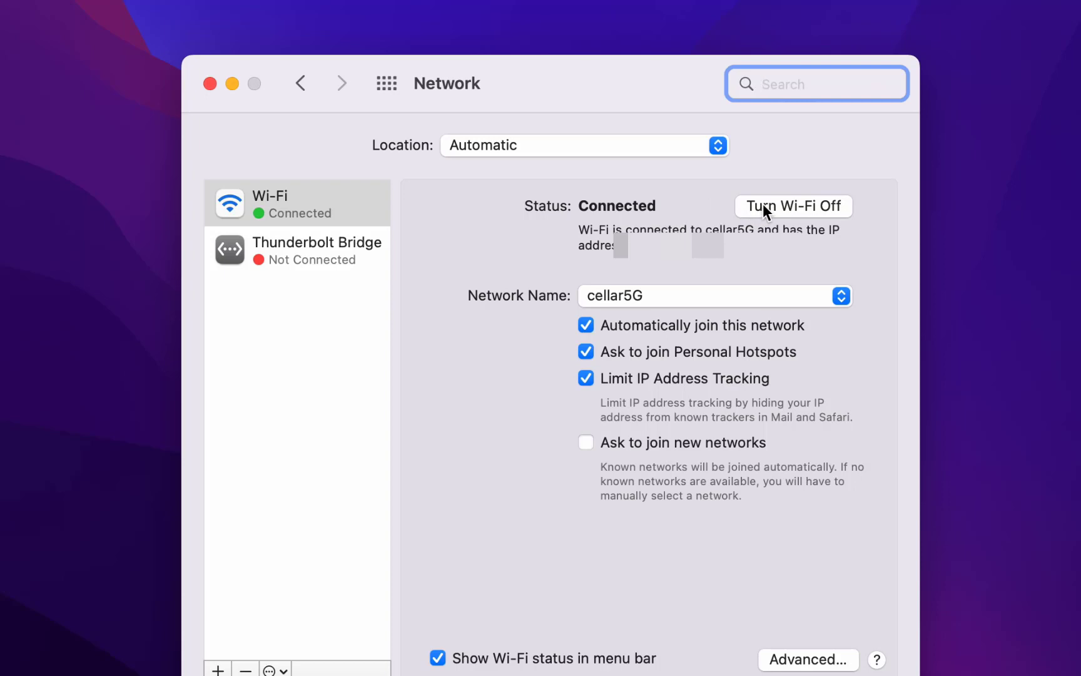
pyautogui.moveTo(212, 81)
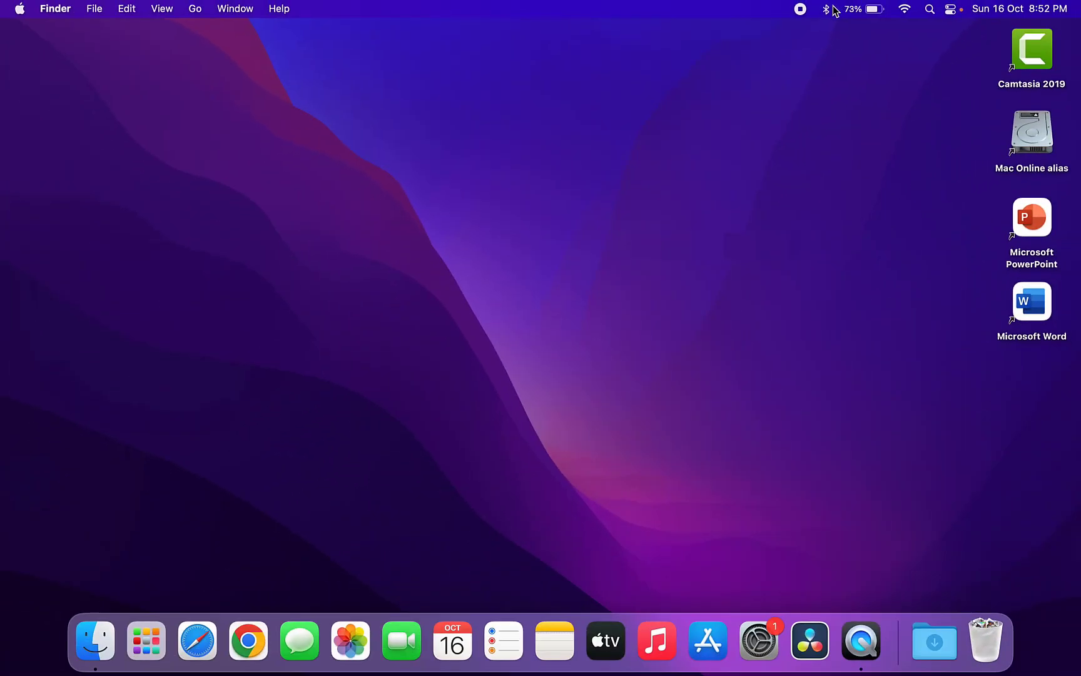
# Check the Bluetooth, Wi-Fi and Control Centre menu bar items to confirm both are on
pyautogui.click(825, 8)
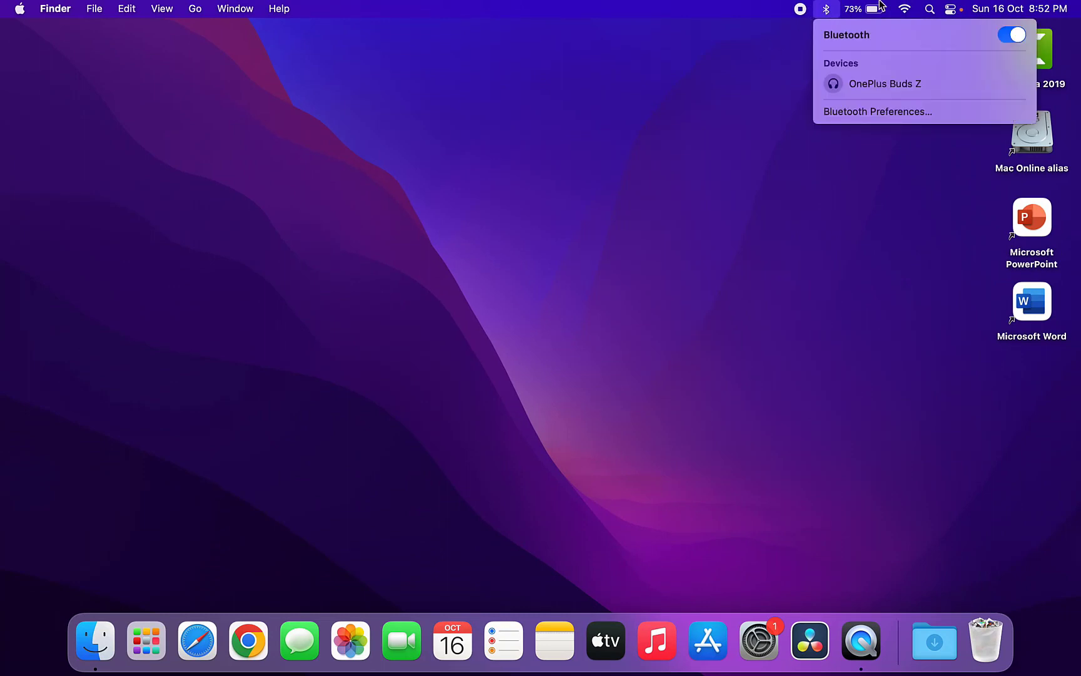
pyautogui.click(905, 9)
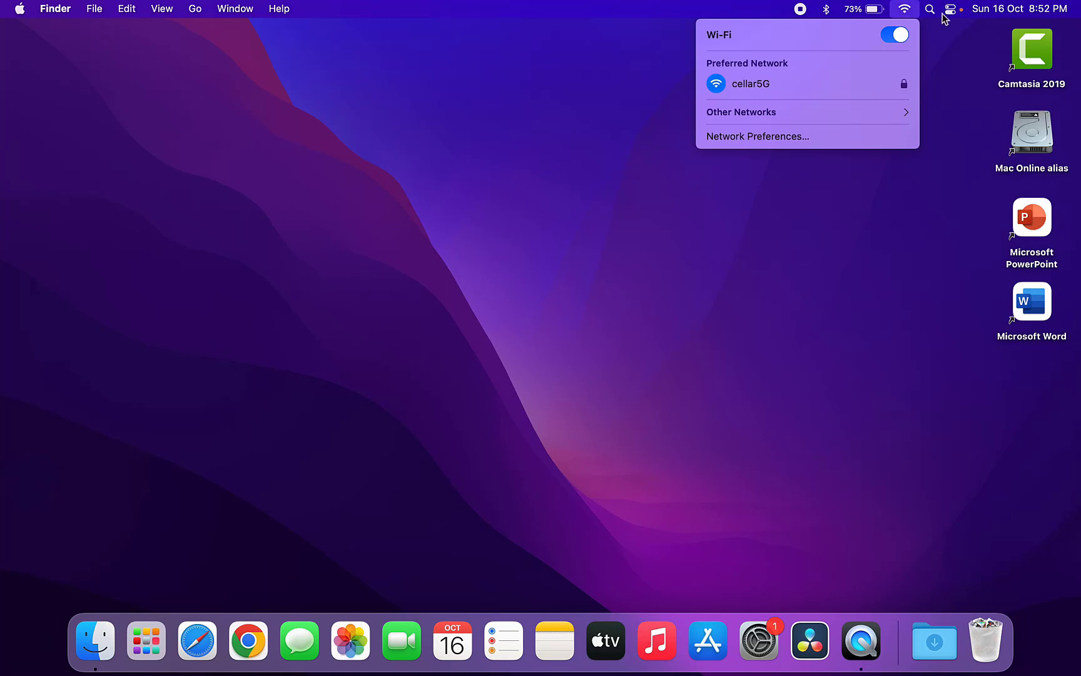
pyautogui.click(953, 8)
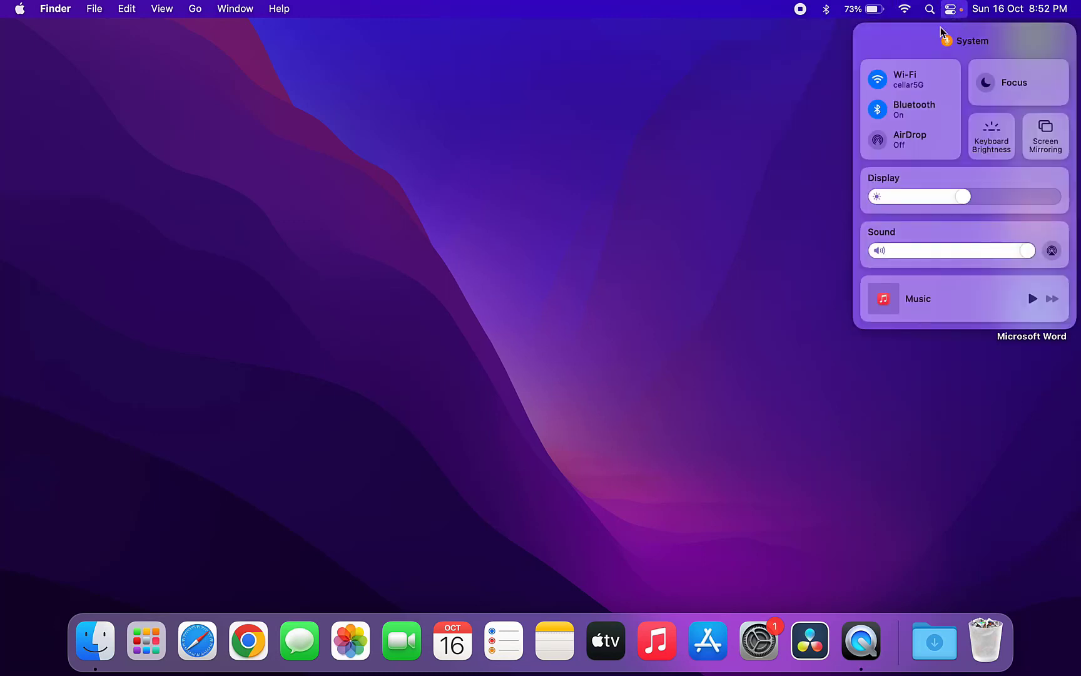
pyautogui.moveTo(799, 91)
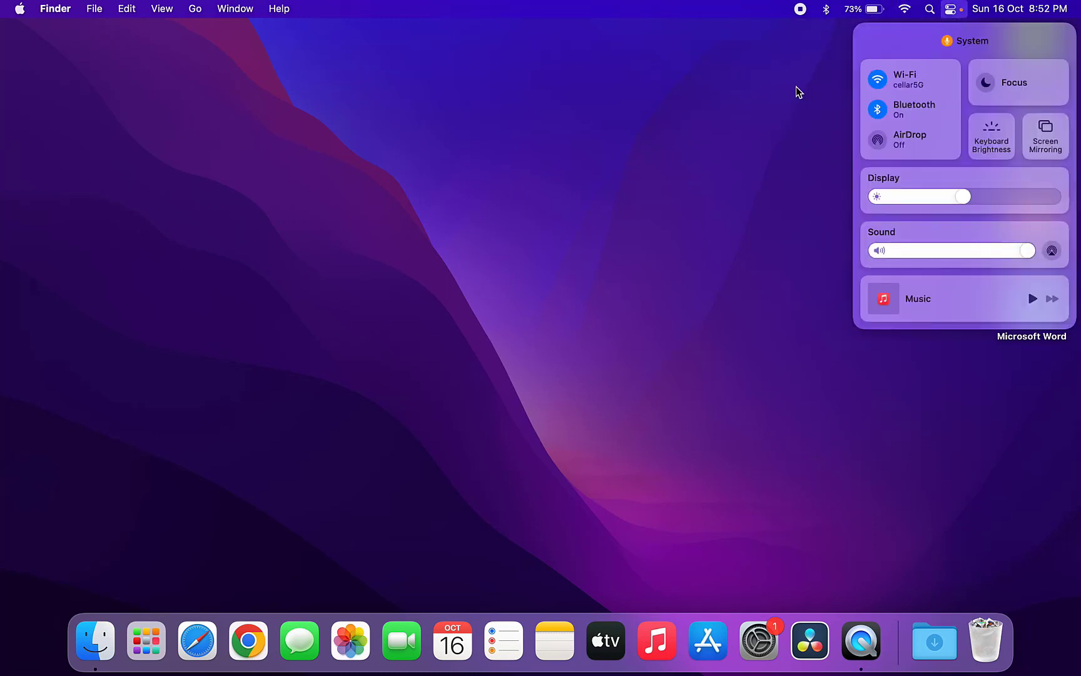